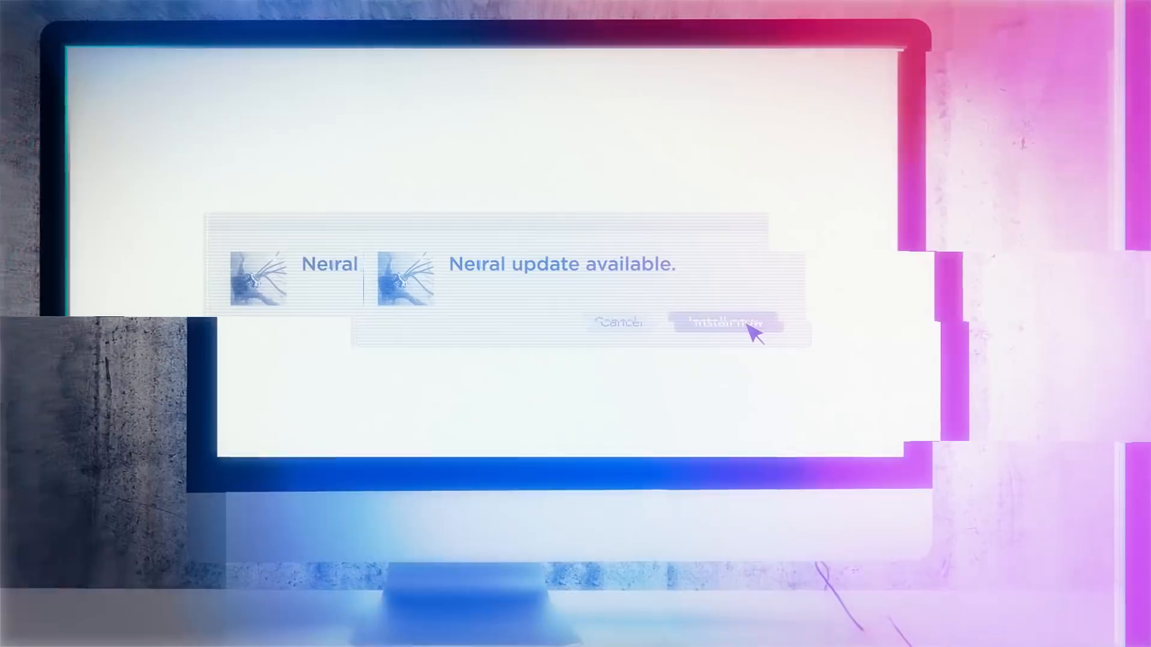
{"action": "left_click", "coordinate": [728, 325]}
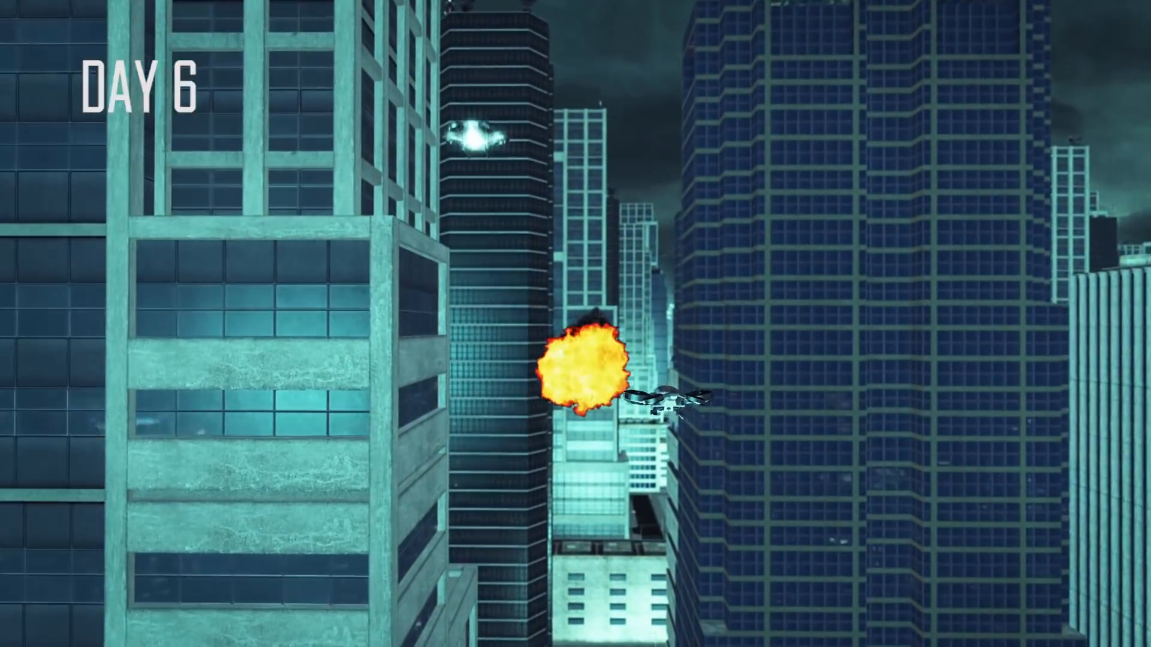